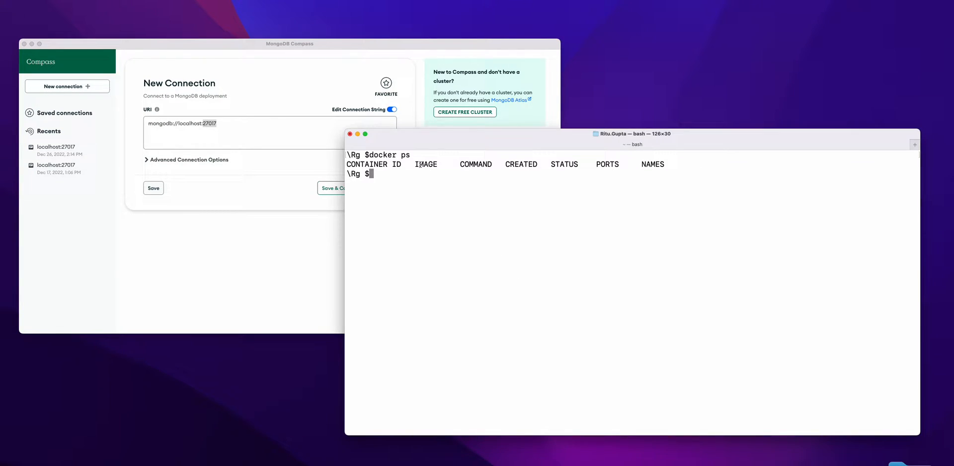
{"action": "mouse_move", "coordinate": [441, 174]}
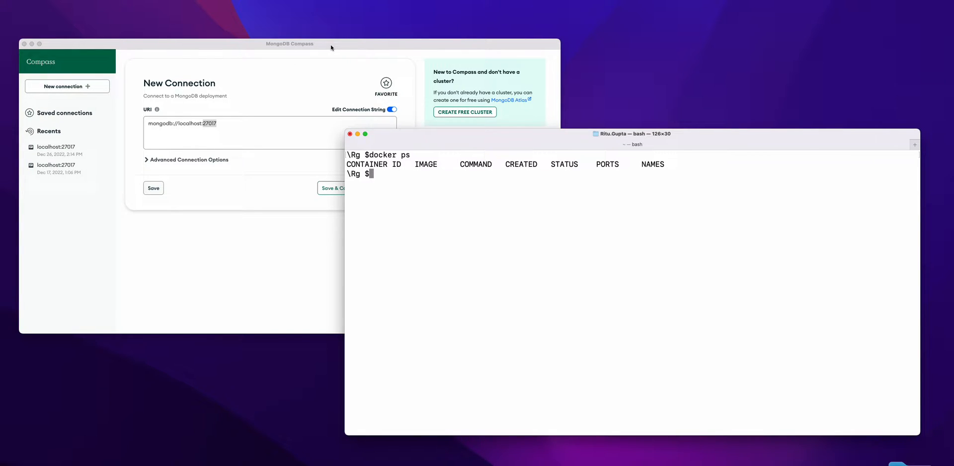
{"action": "mouse_move", "coordinate": [545, 136]}
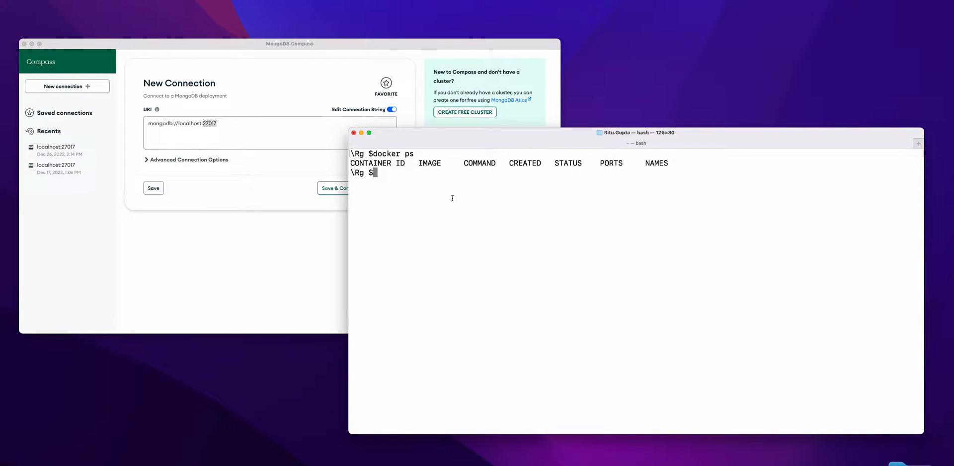
{"action": "mouse_move", "coordinate": [448, 195]}
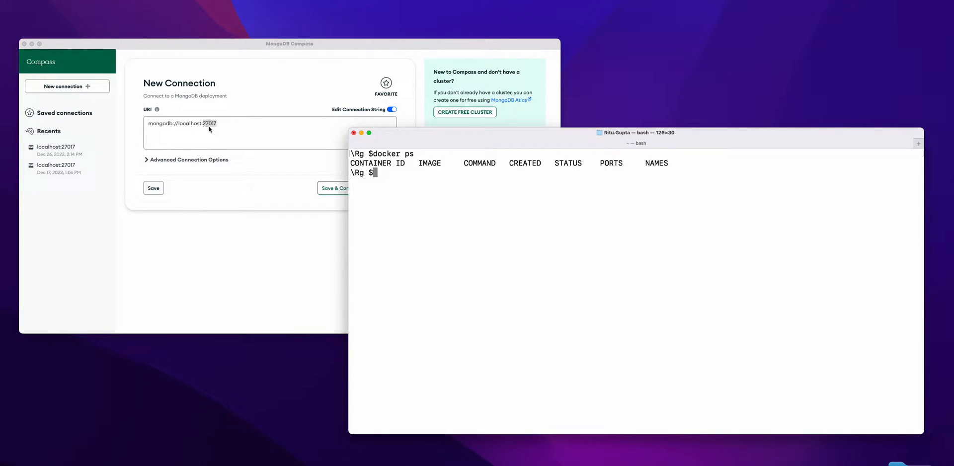
{"action": "mouse_move", "coordinate": [515, 235]}
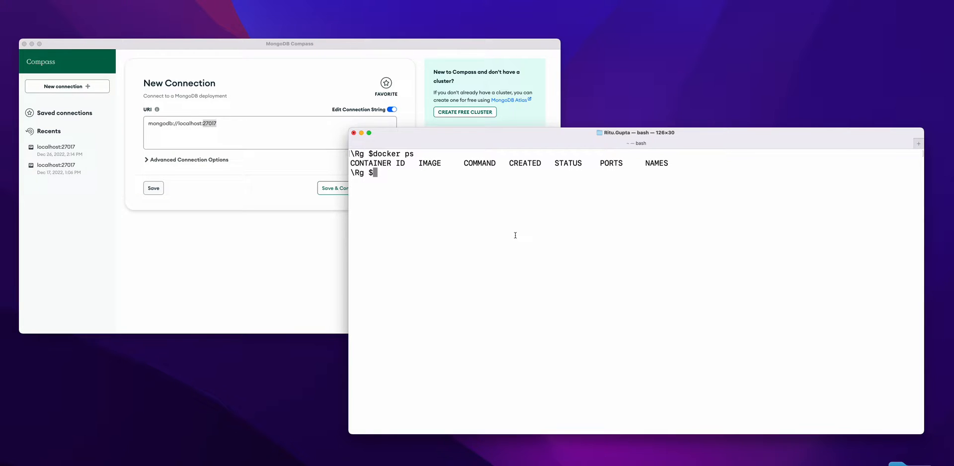
{"action": "mouse_move", "coordinate": [242, 139]}
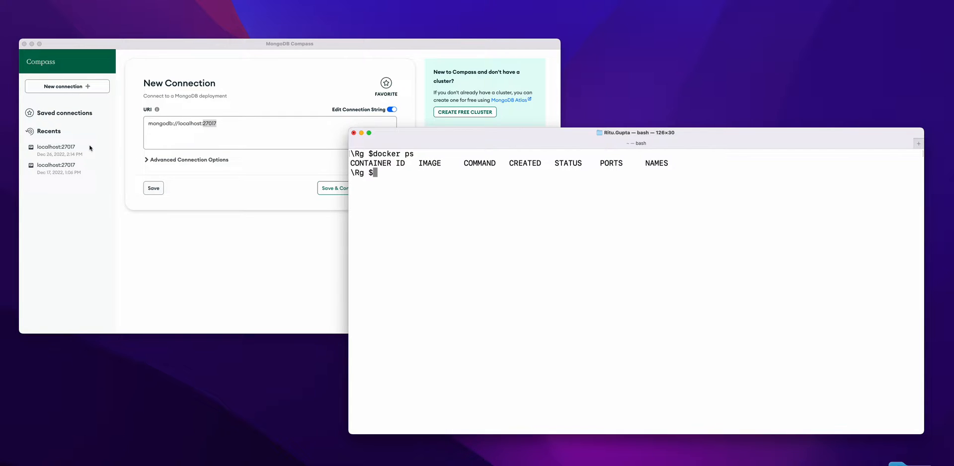
{"action": "mouse_move", "coordinate": [531, 193]}
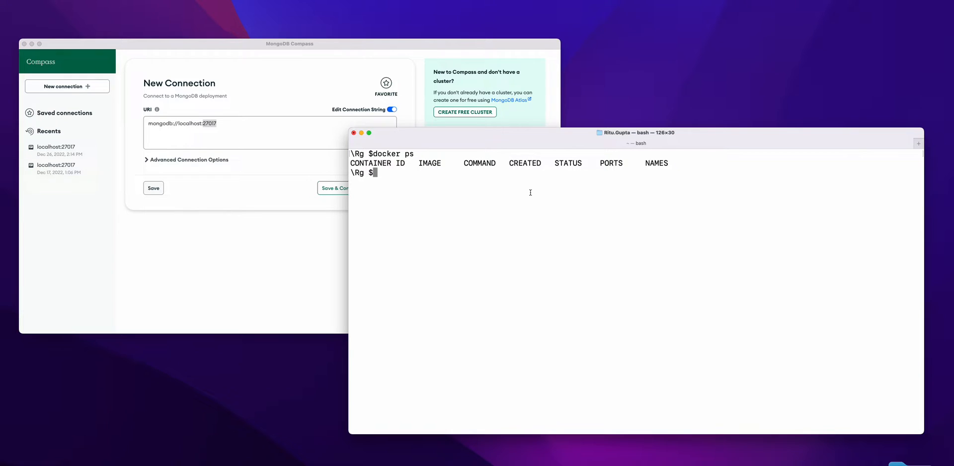
{"action": "mouse_move", "coordinate": [497, 193]}
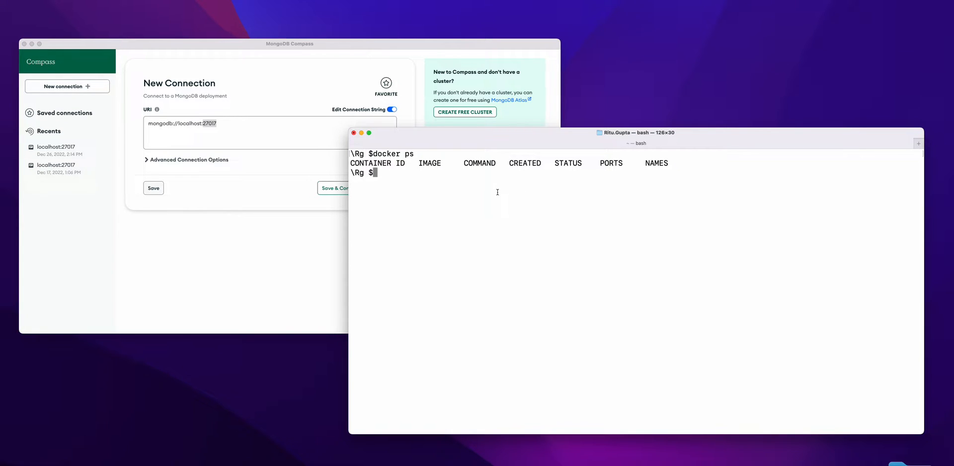
{"action": "mouse_move", "coordinate": [493, 210]}
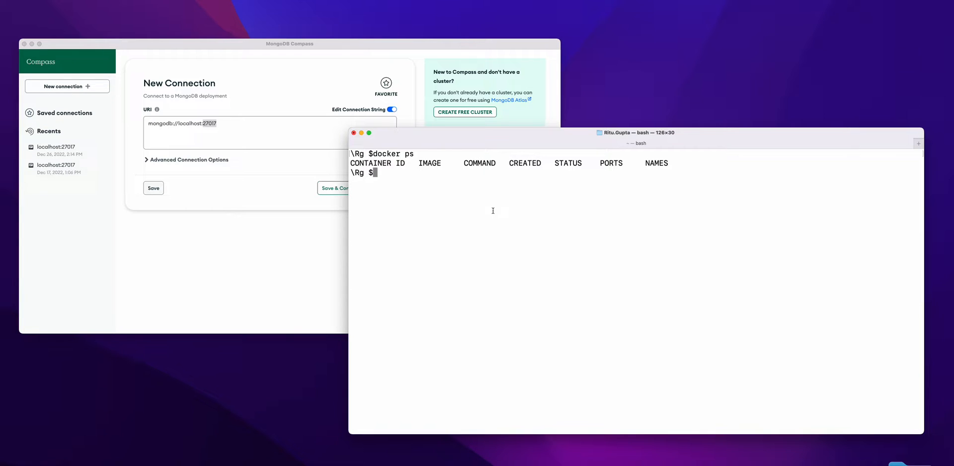
Step: Run 'sudo docker run --name mongo_test -d mongo' to start a detached mongo container
{"action": "type", "text": "d"}
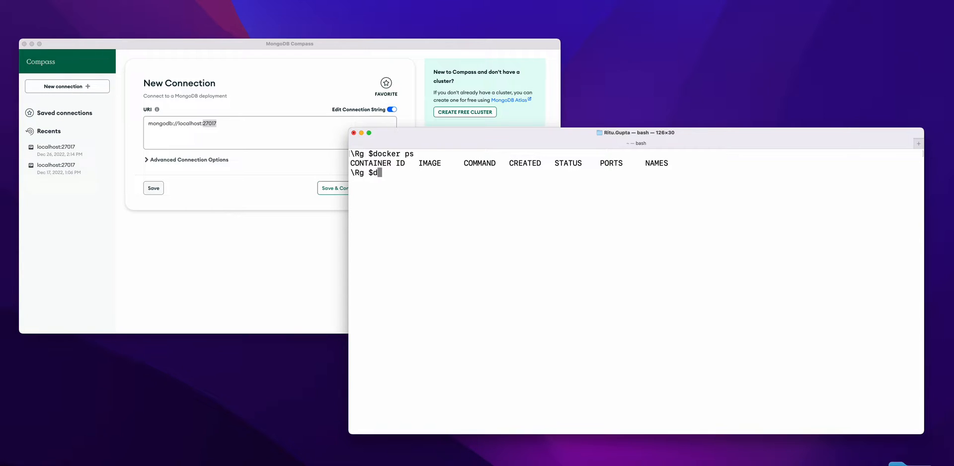
{"action": "type", "text": "sudo"}
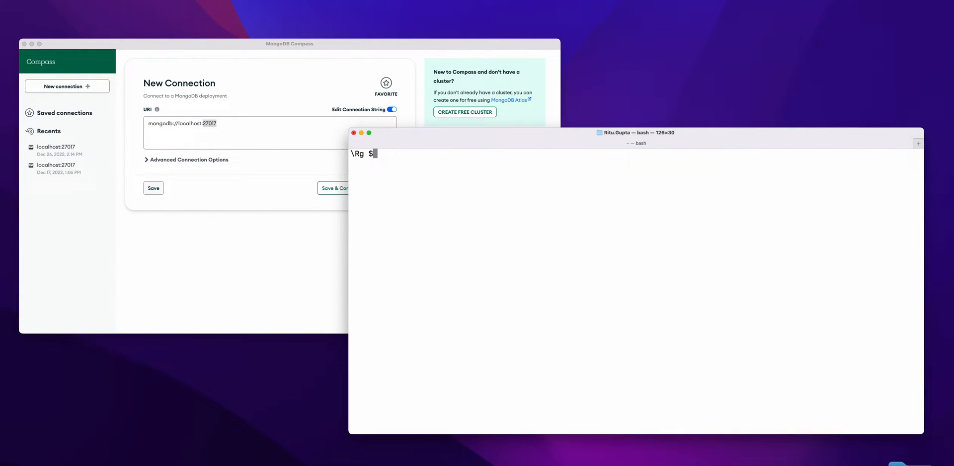
{"action": "type", "text": "d"}
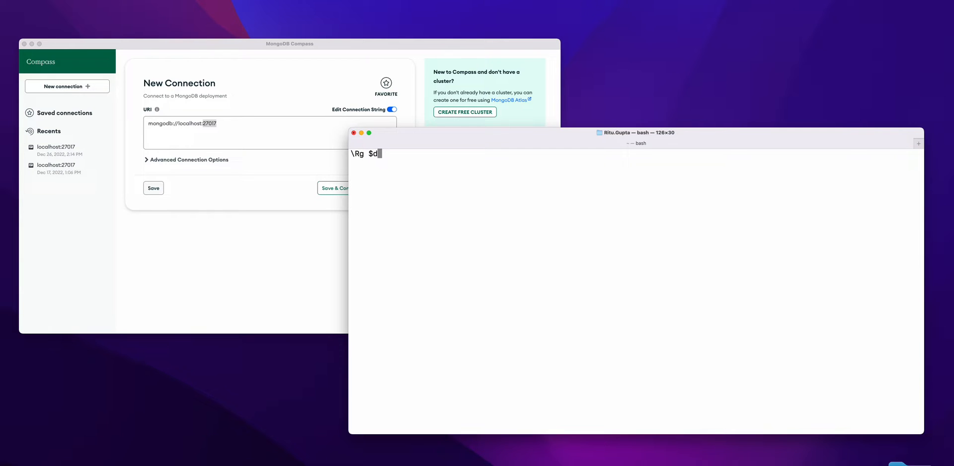
{"action": "type", "text": "ocker run m"}
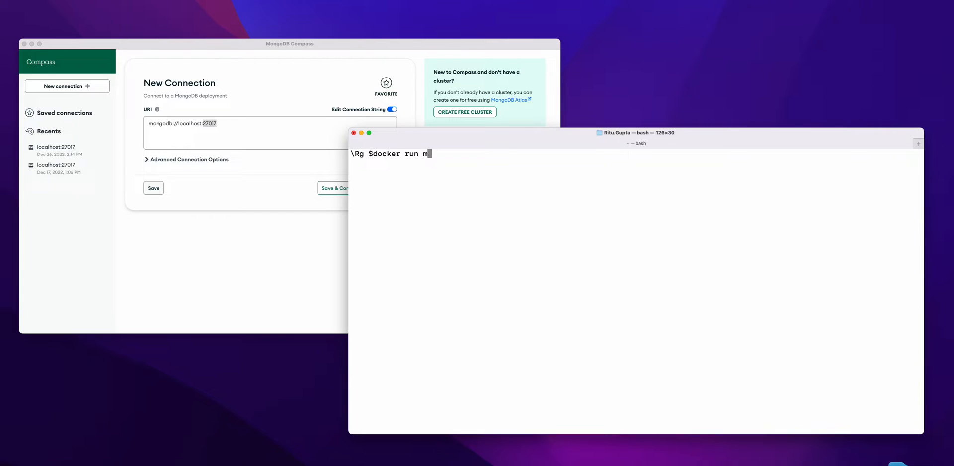
{"action": "type", "text": "--"}
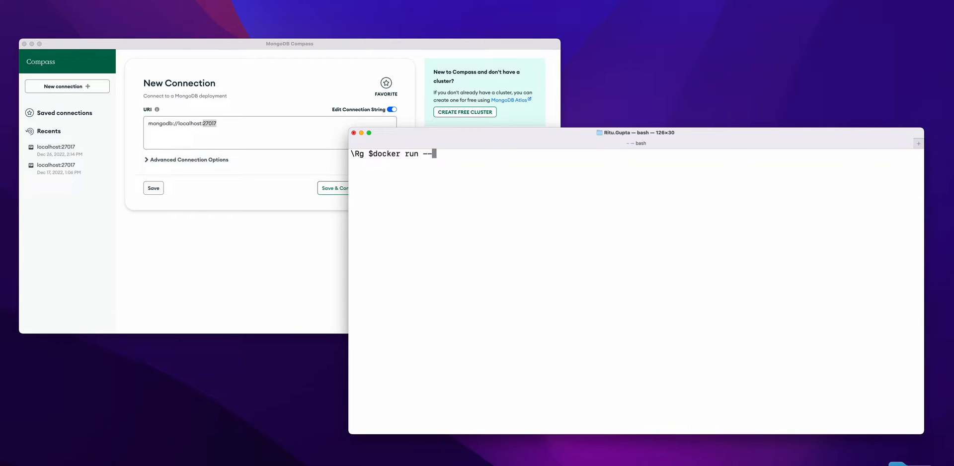
{"action": "type", "text": "na"}
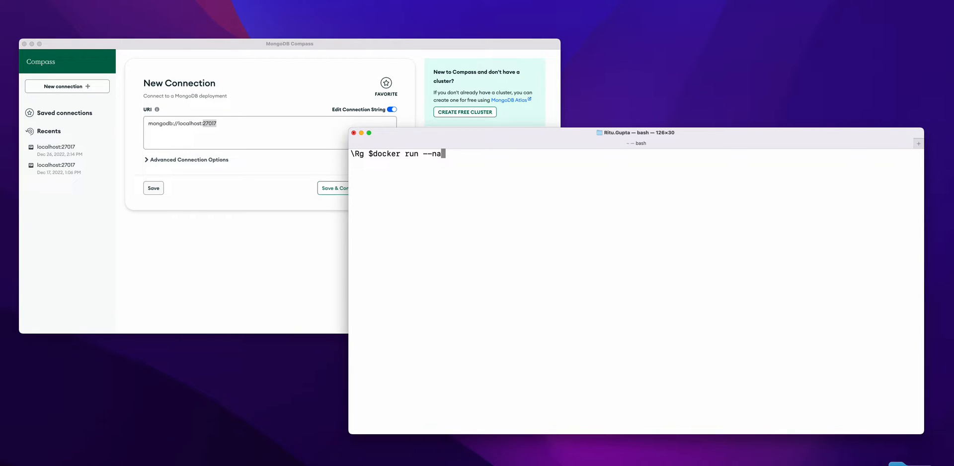
{"action": "type", "text": "me mong"}
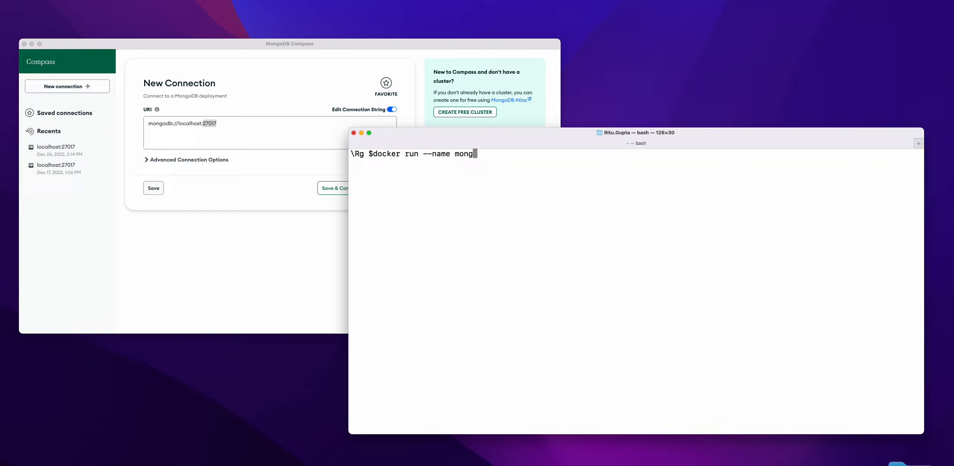
{"action": "type", "text": "o_test"}
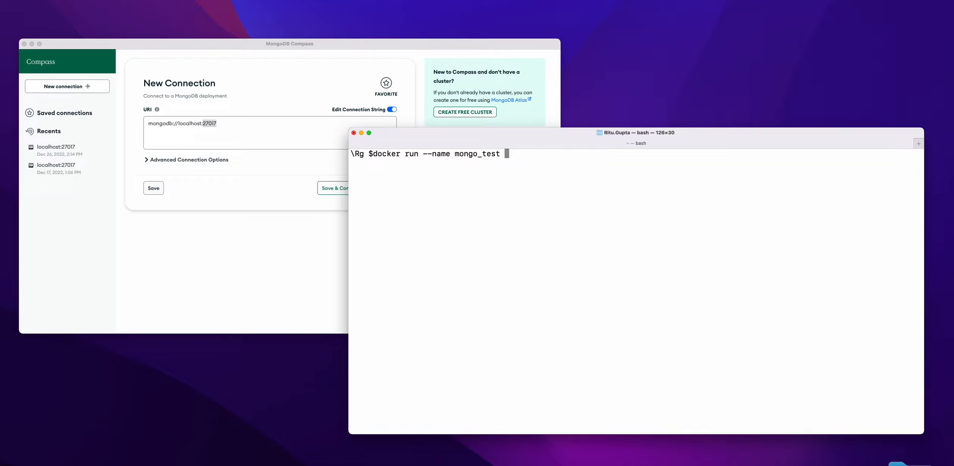
{"action": "type", "text": "-d"}
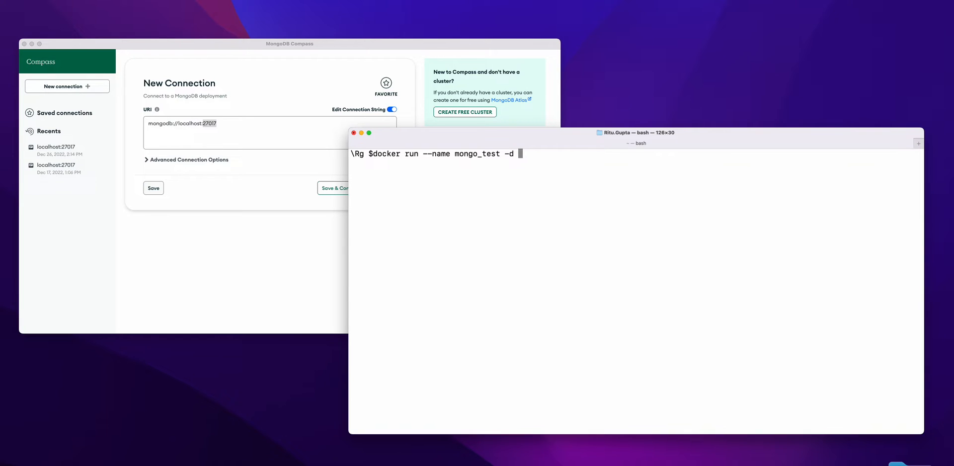
{"action": "type", "text": "mongo"}
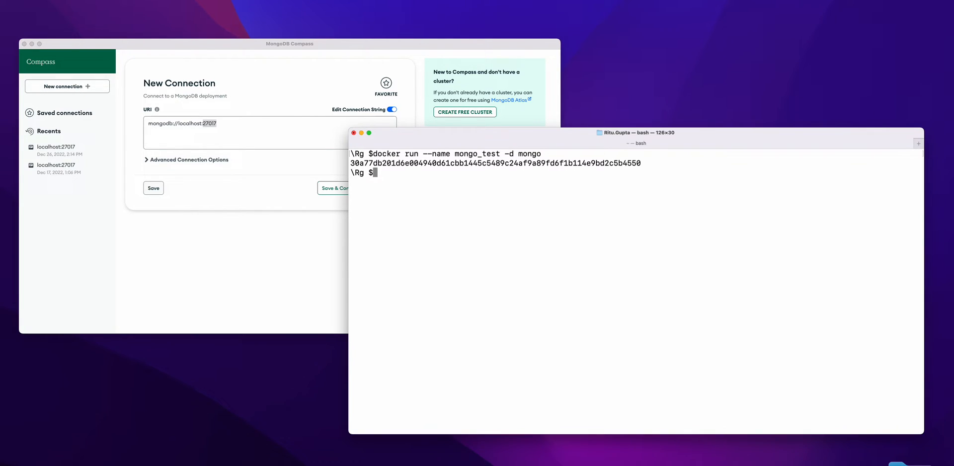
Step: Begin the 'docker ps' command to list running containers
{"action": "type", "text": "docker ps"}
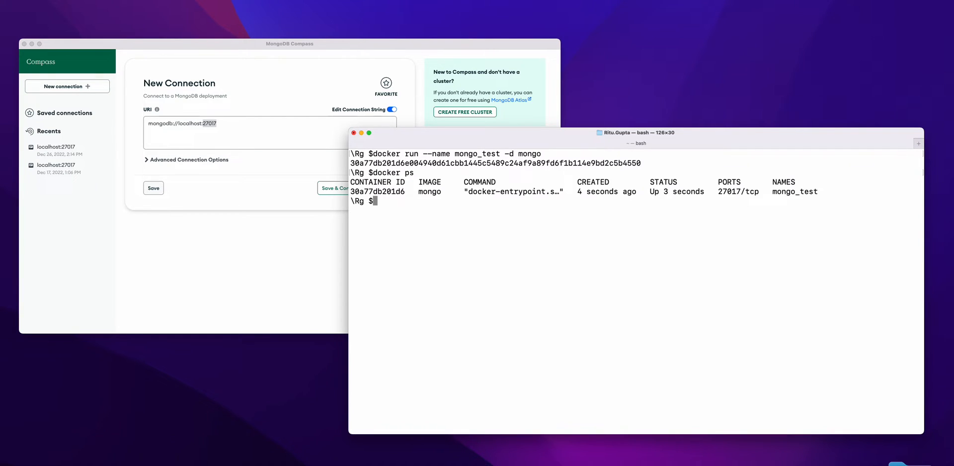
Step: Attempt the mongodb://localhost:27017 connection and note the refused 127.0.0.1:27017 port in the error
{"action": "double_click", "coordinate": [737, 192]}
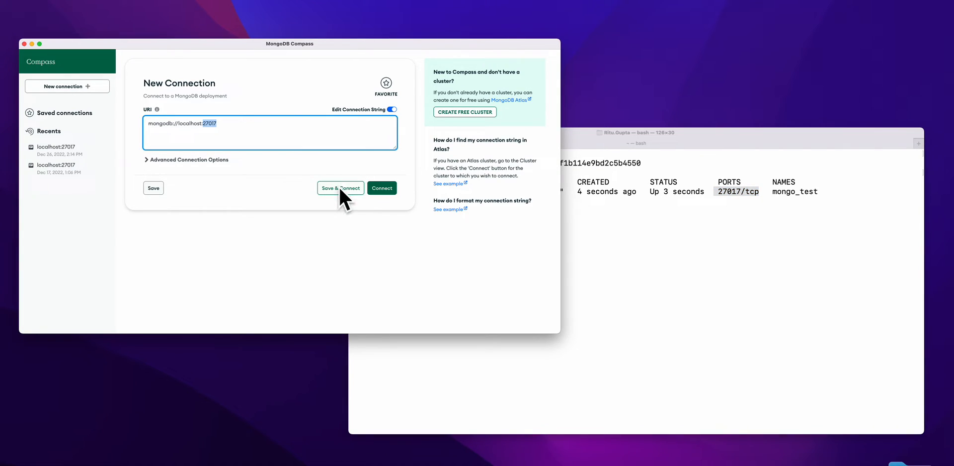
{"action": "left_click", "coordinate": [340, 188]}
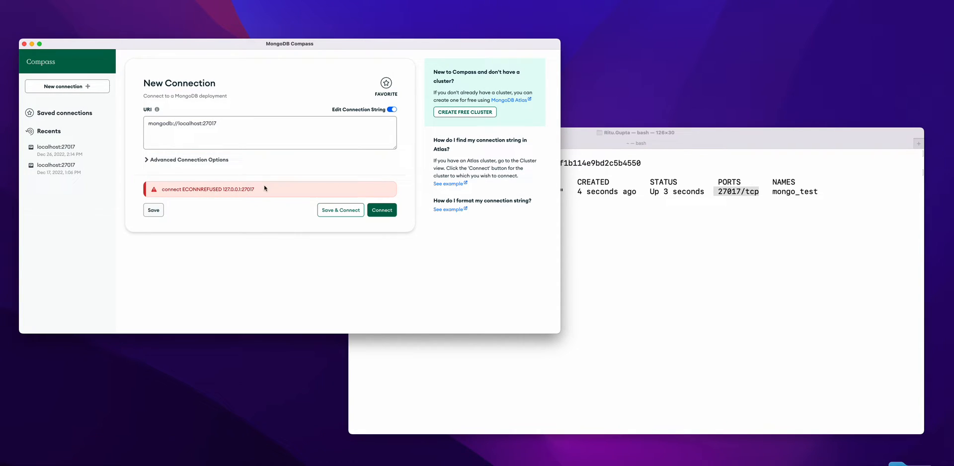
{"action": "double_click", "coordinate": [247, 190]}
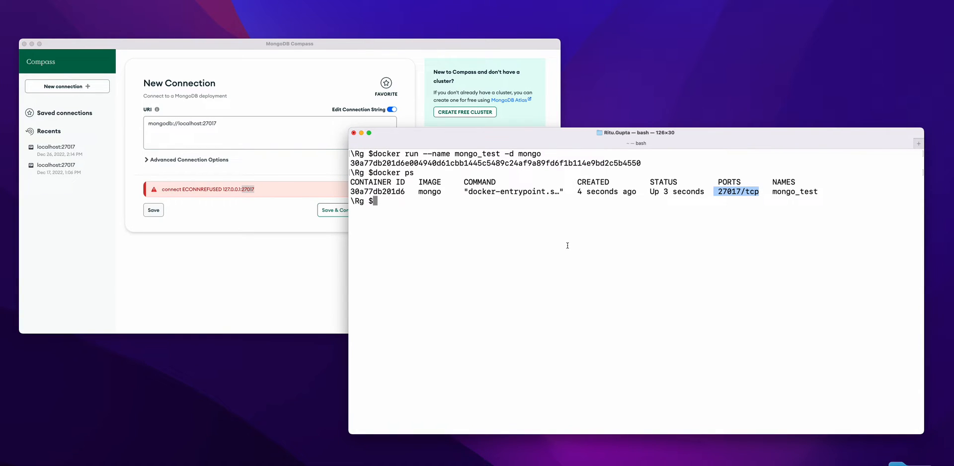
Step: List containers, then run docker run for mongo_test_1 with '-p 27017:27017' publishing the port
{"action": "type", "text": "docker ps"}
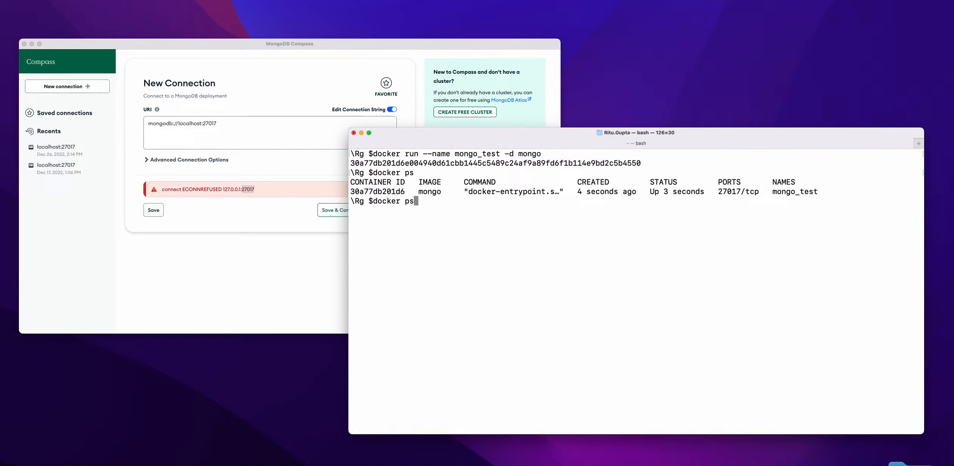
{"action": "type", "text": "docker run --name mongo_test -d mongo"}
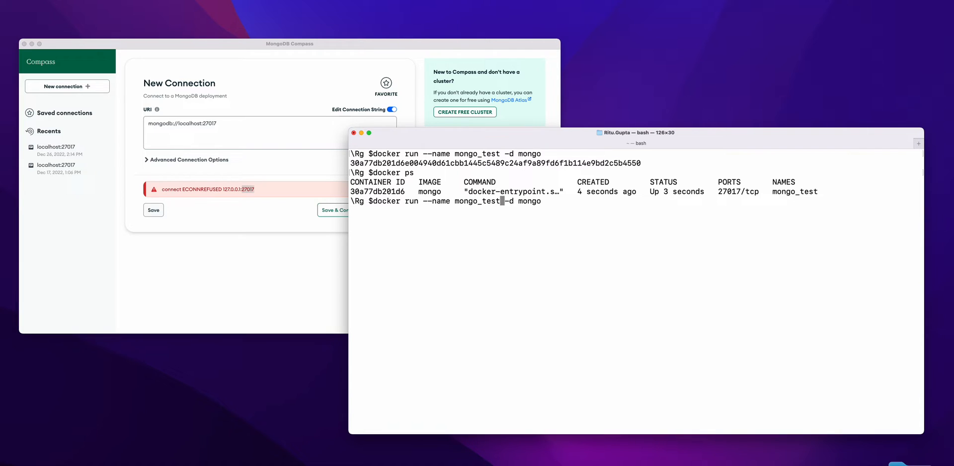
{"action": "type", "text": "-p 2 -"}
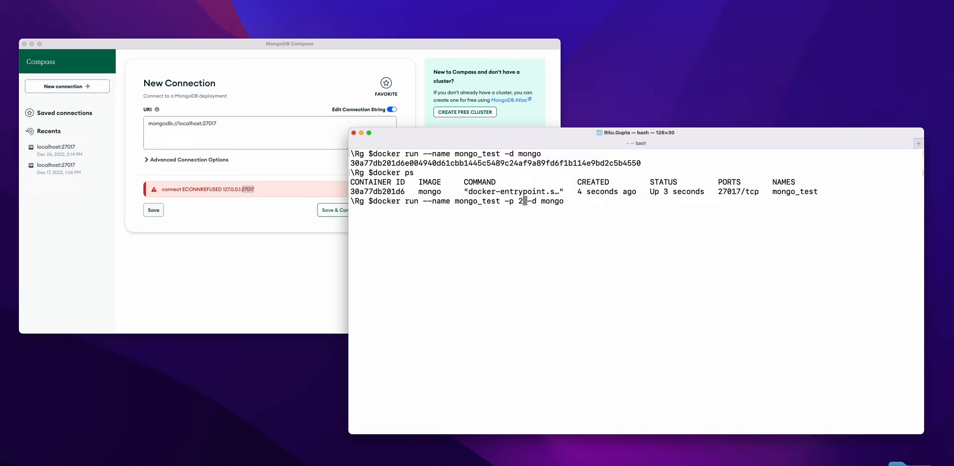
{"action": "type", "text": "7017"}
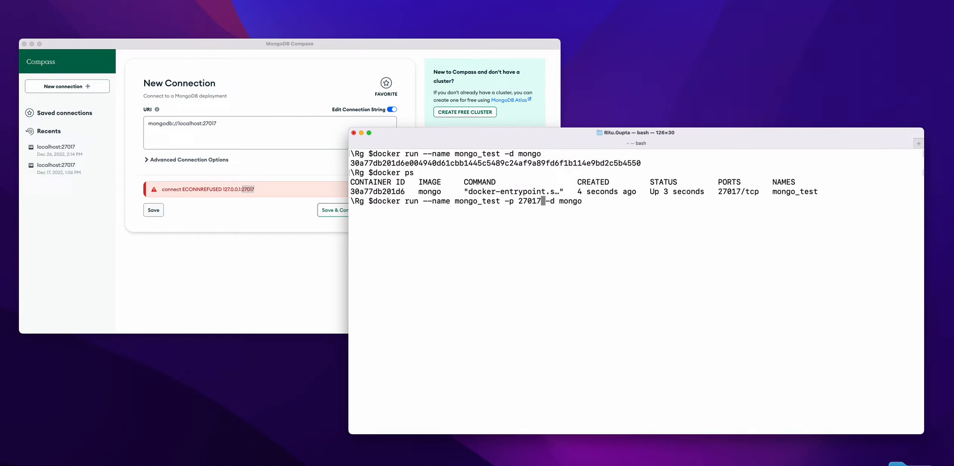
{"action": "type", "text": ":2"}
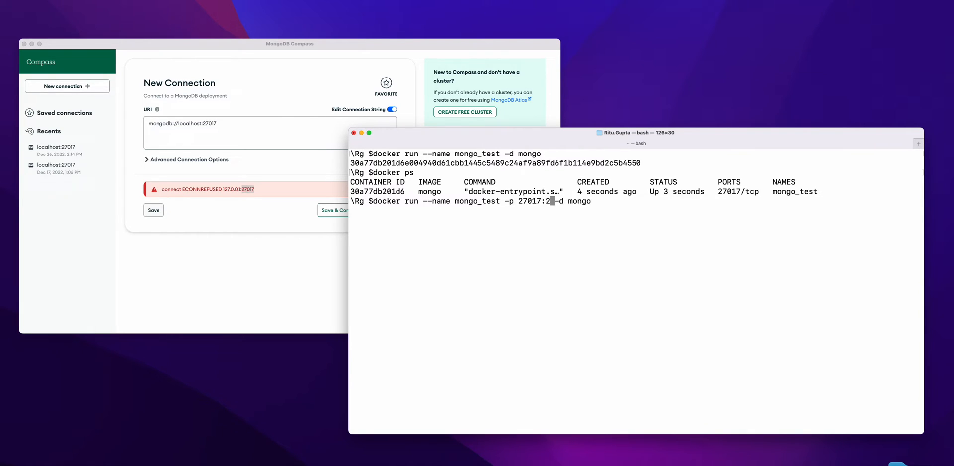
{"action": "type", "text": "7017"}
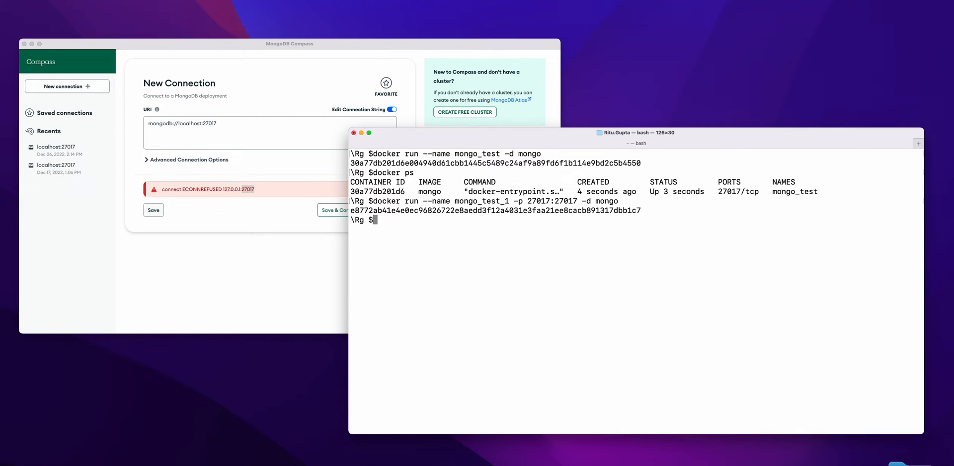
Step: Run 'docker ps' again to show mongo_test_1 mapping 0.0.0.0:27017 to 27017/tcp
{"action": "type", "text": "docker"}
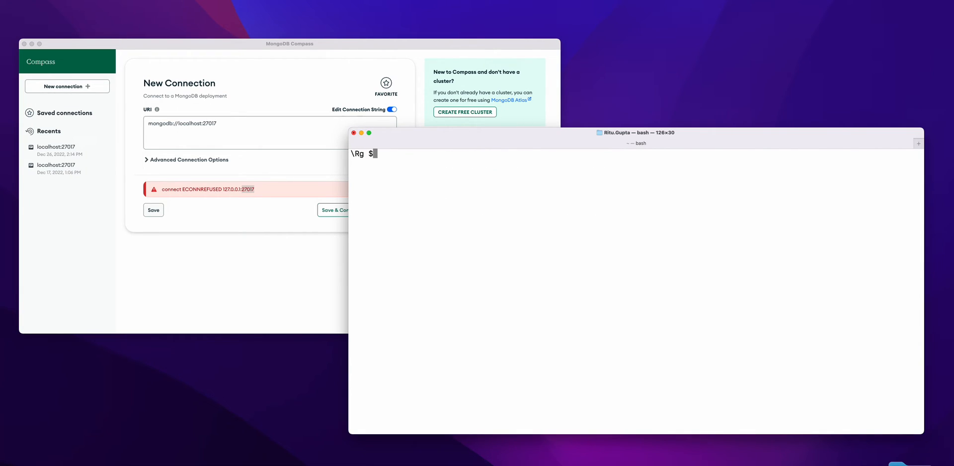
{"action": "type", "text": "docker ps"}
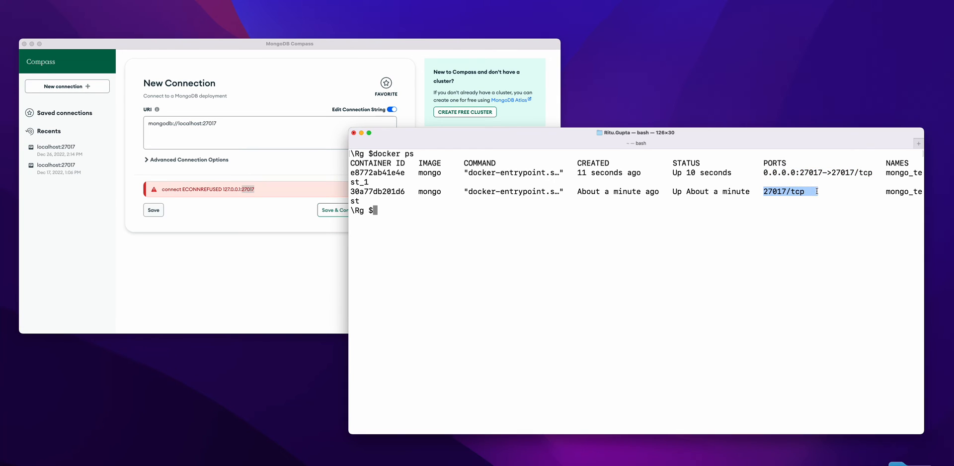
{"action": "mouse_move", "coordinate": [278, 178]}
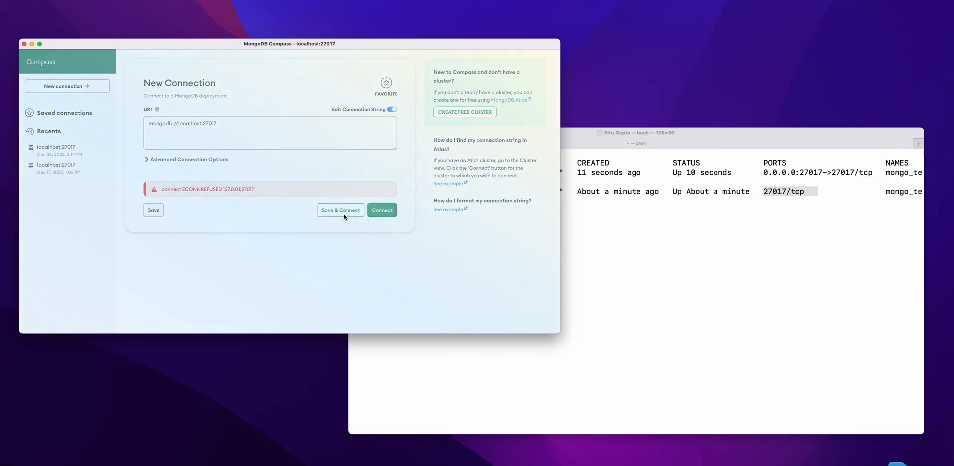
Step: Connect Compass to localhost:27017, revealing the admin, config and local databases
{"action": "left_click", "coordinate": [382, 210]}
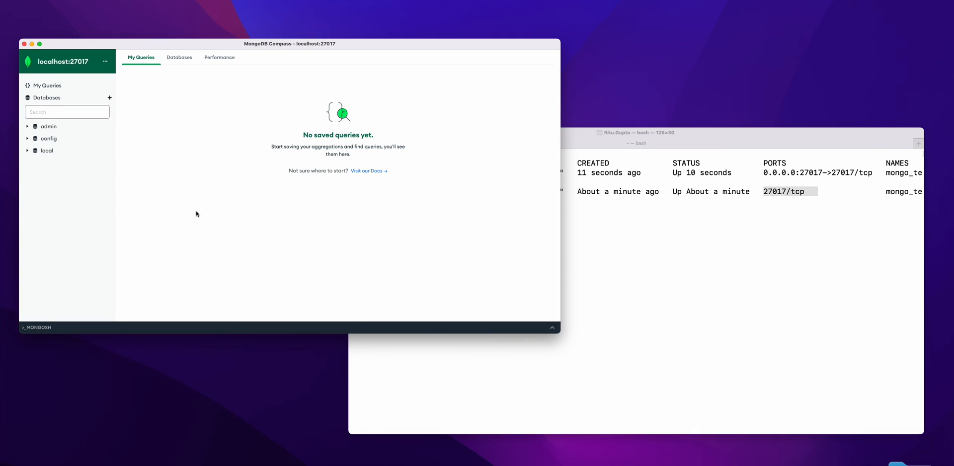
{"action": "mouse_move", "coordinate": [581, 240]}
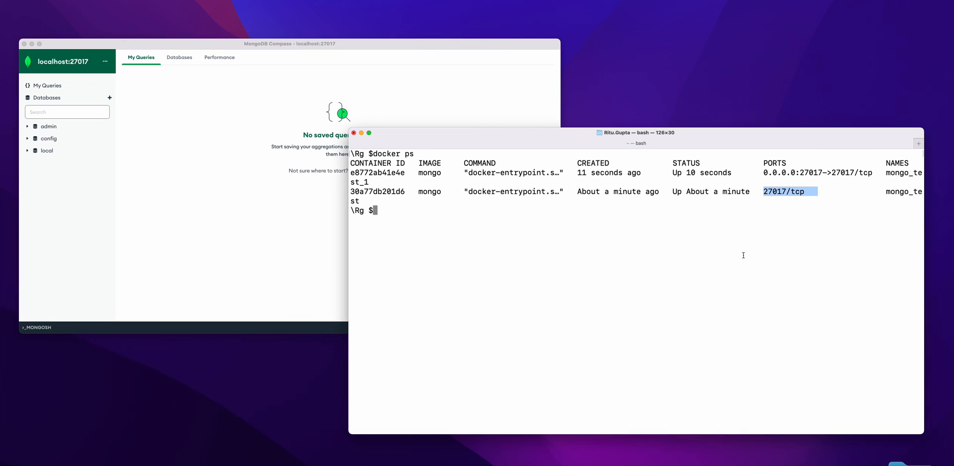
{"action": "mouse_move", "coordinate": [136, 137]}
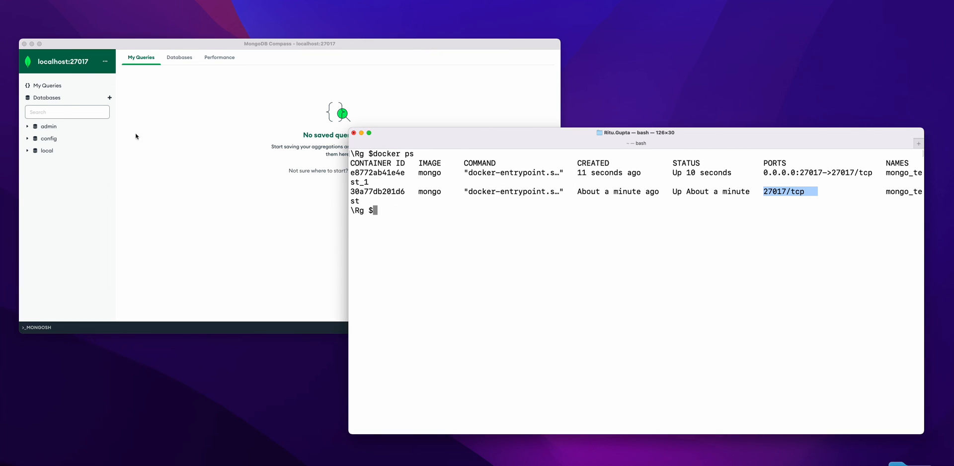
{"action": "mouse_move", "coordinate": [605, 357]}
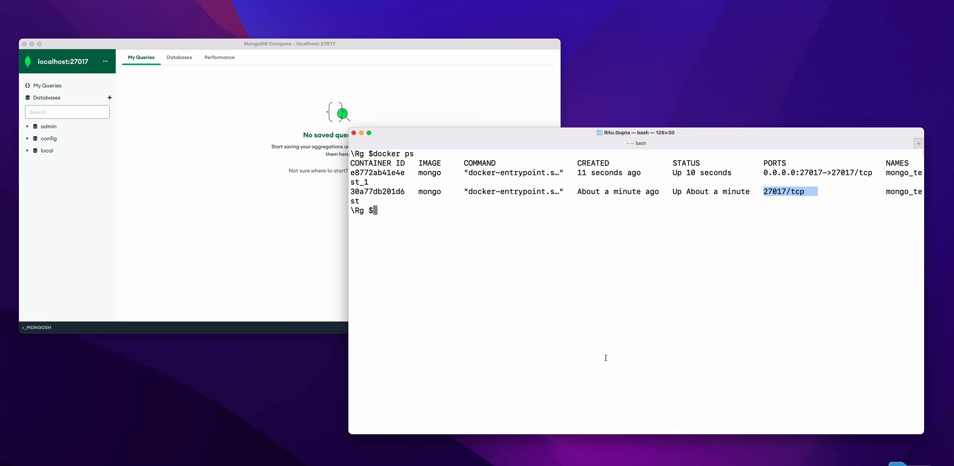
{"action": "mouse_move", "coordinate": [473, 105]}
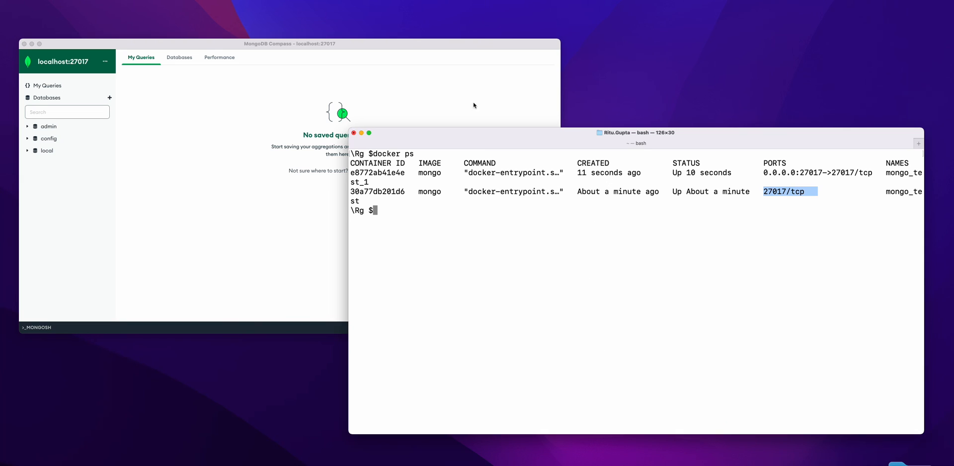